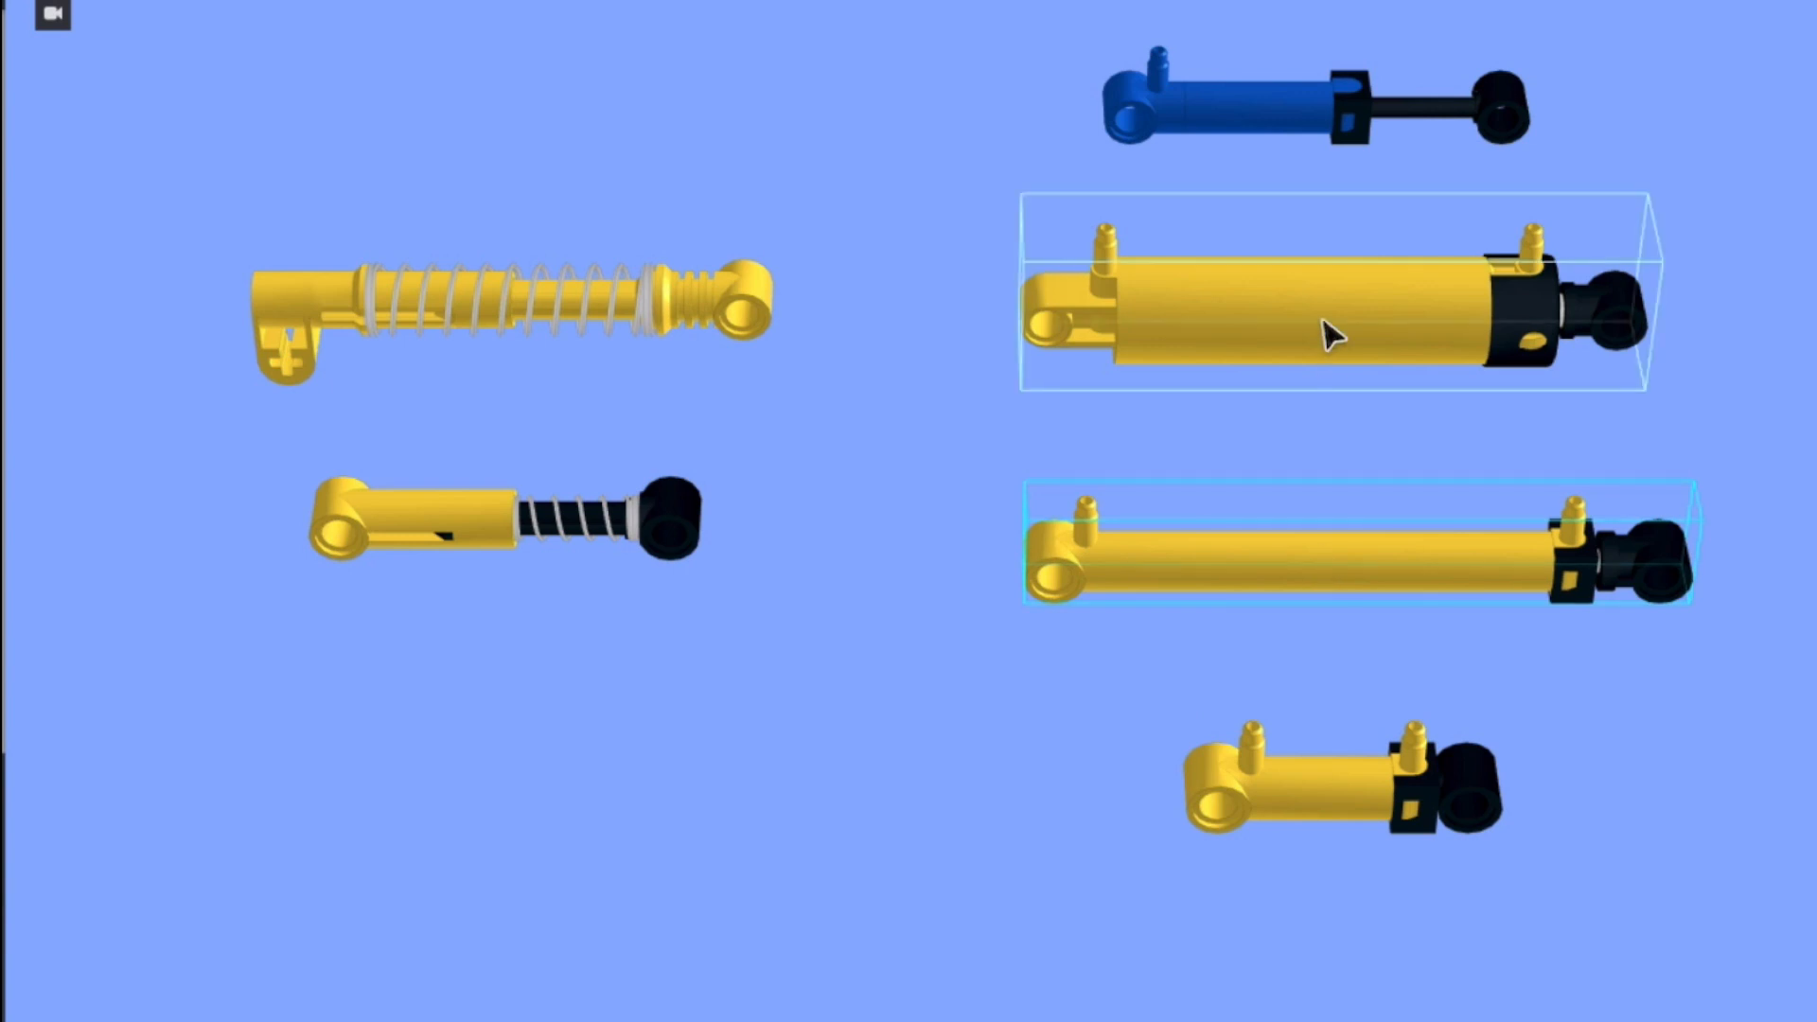
- Switch from the Studio scene to the browser showing the BrickLink home page
click(500, 163)
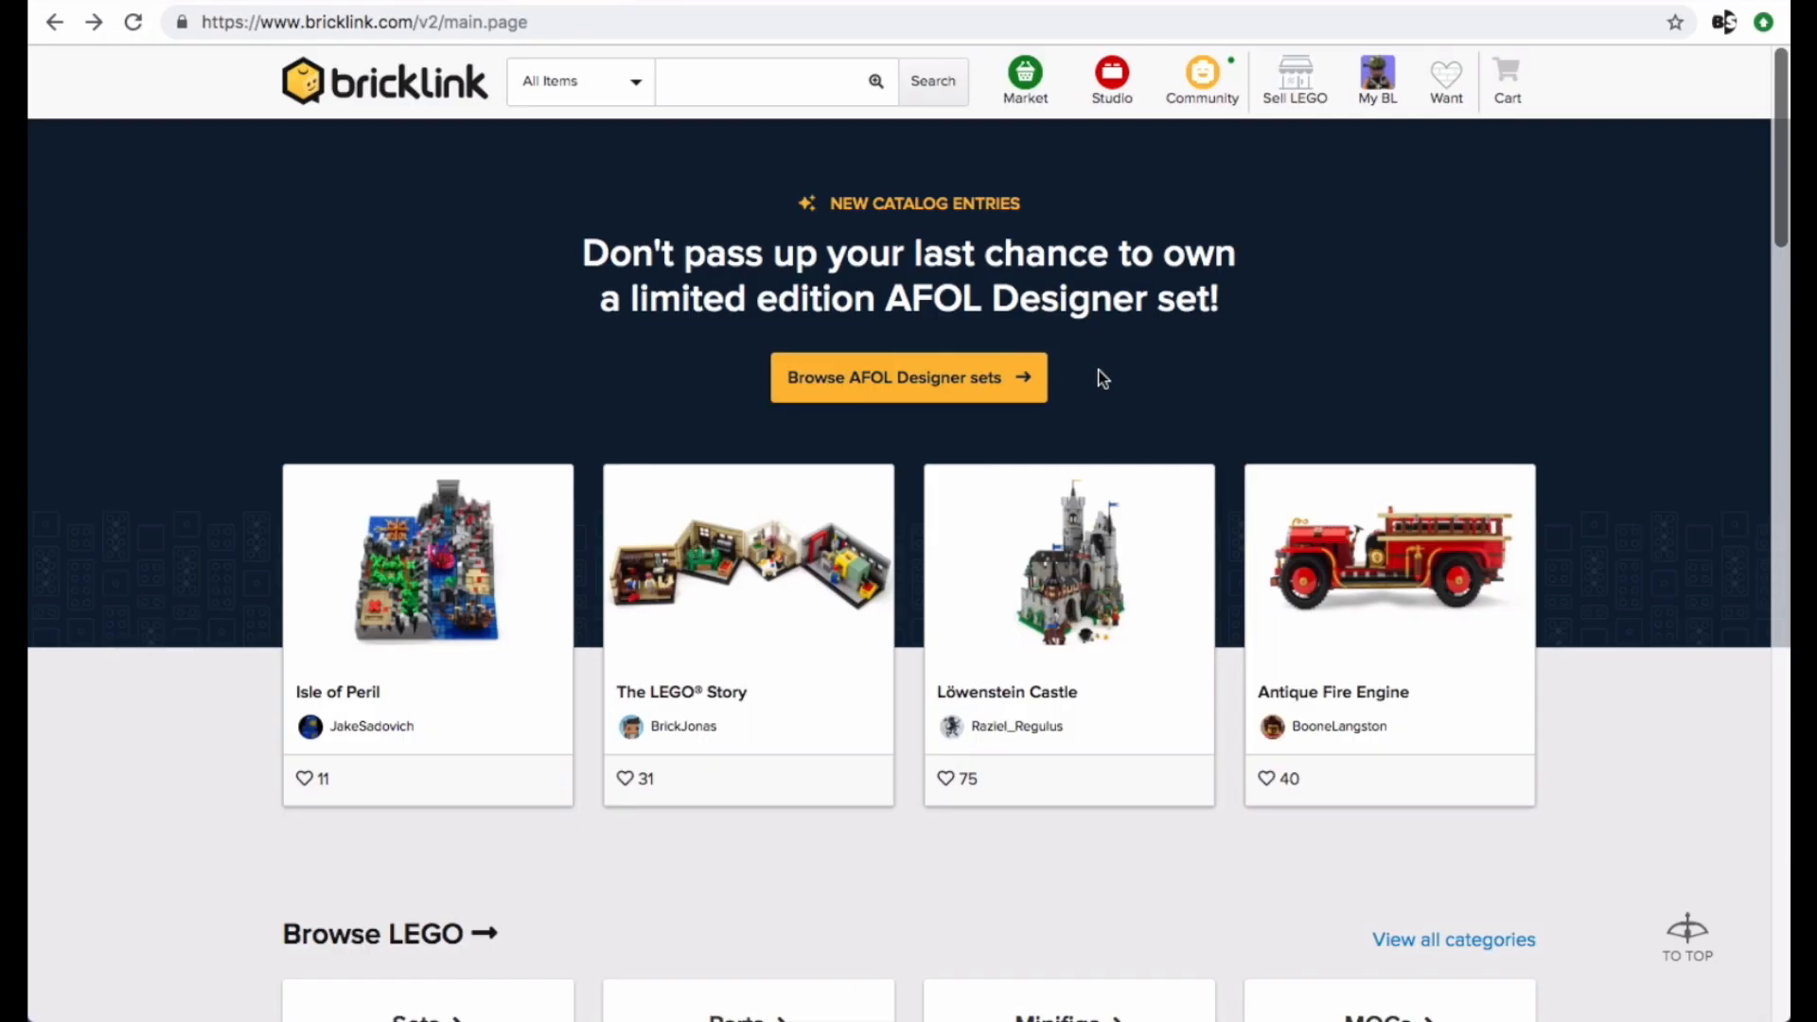
- Search the Studio Gallery for 'linear actua' and open the Adjustable linear actuators creation
click(1111, 79)
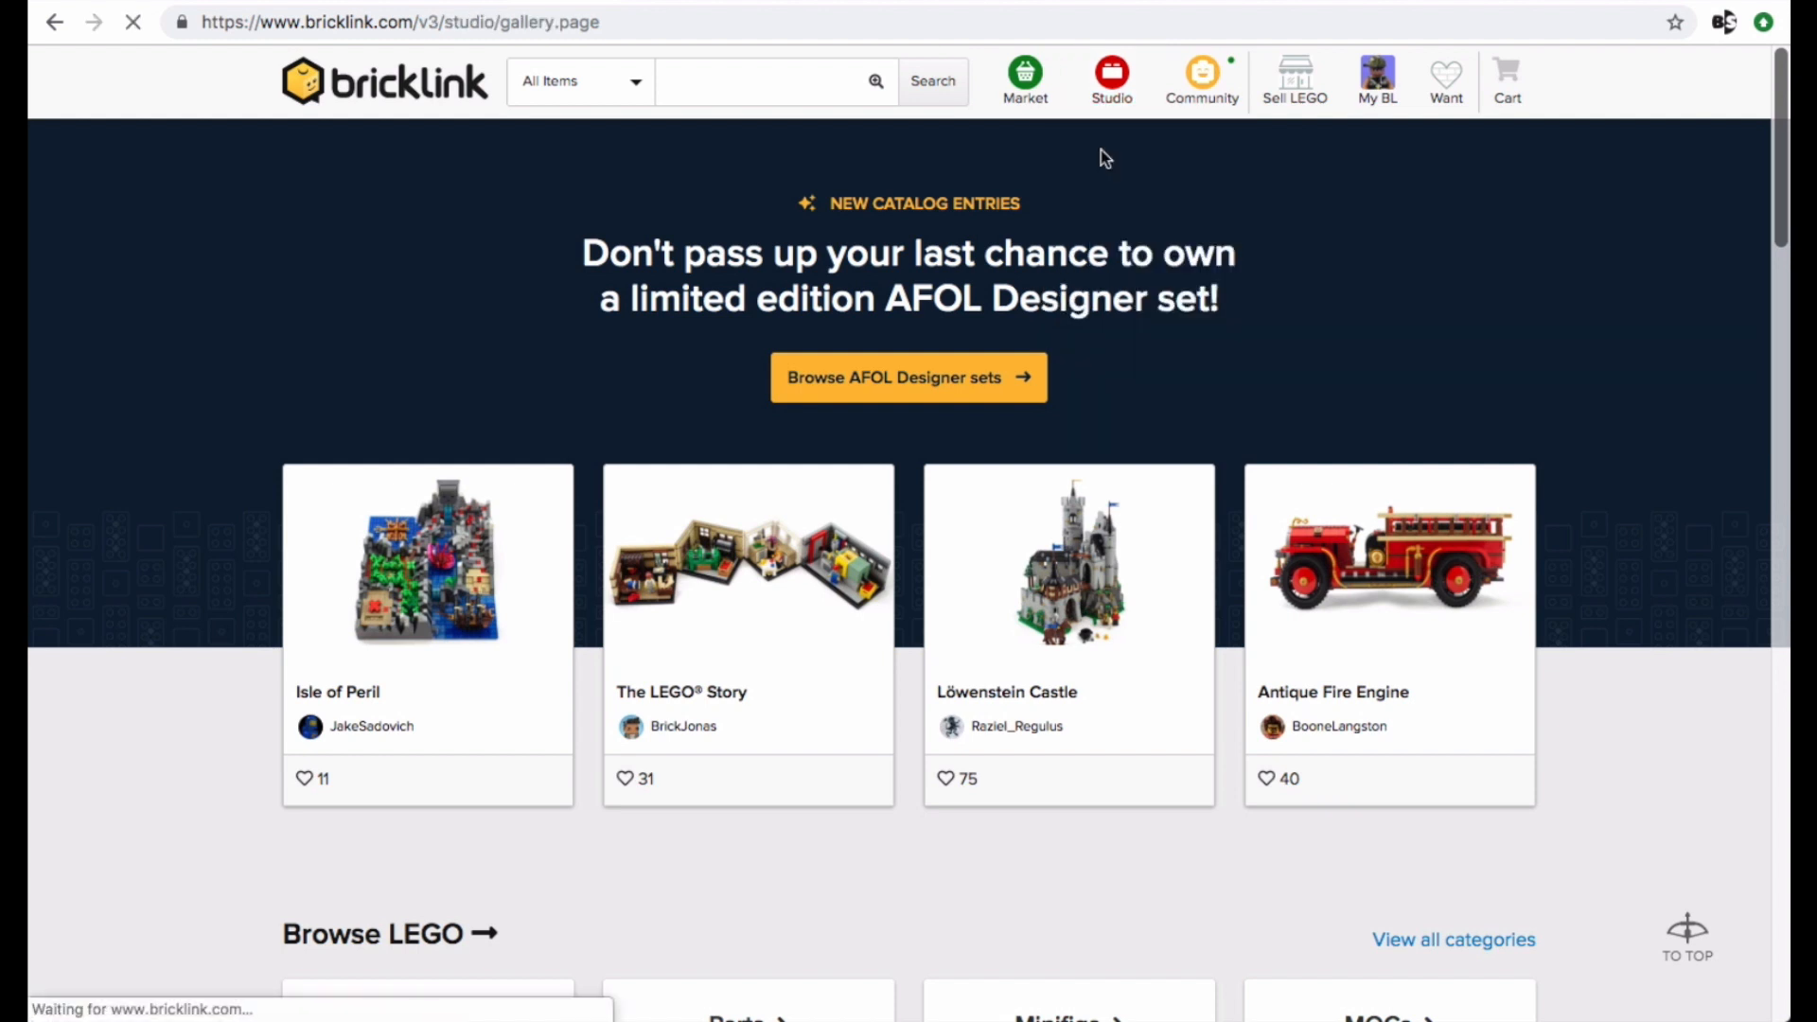
click(1111, 80)
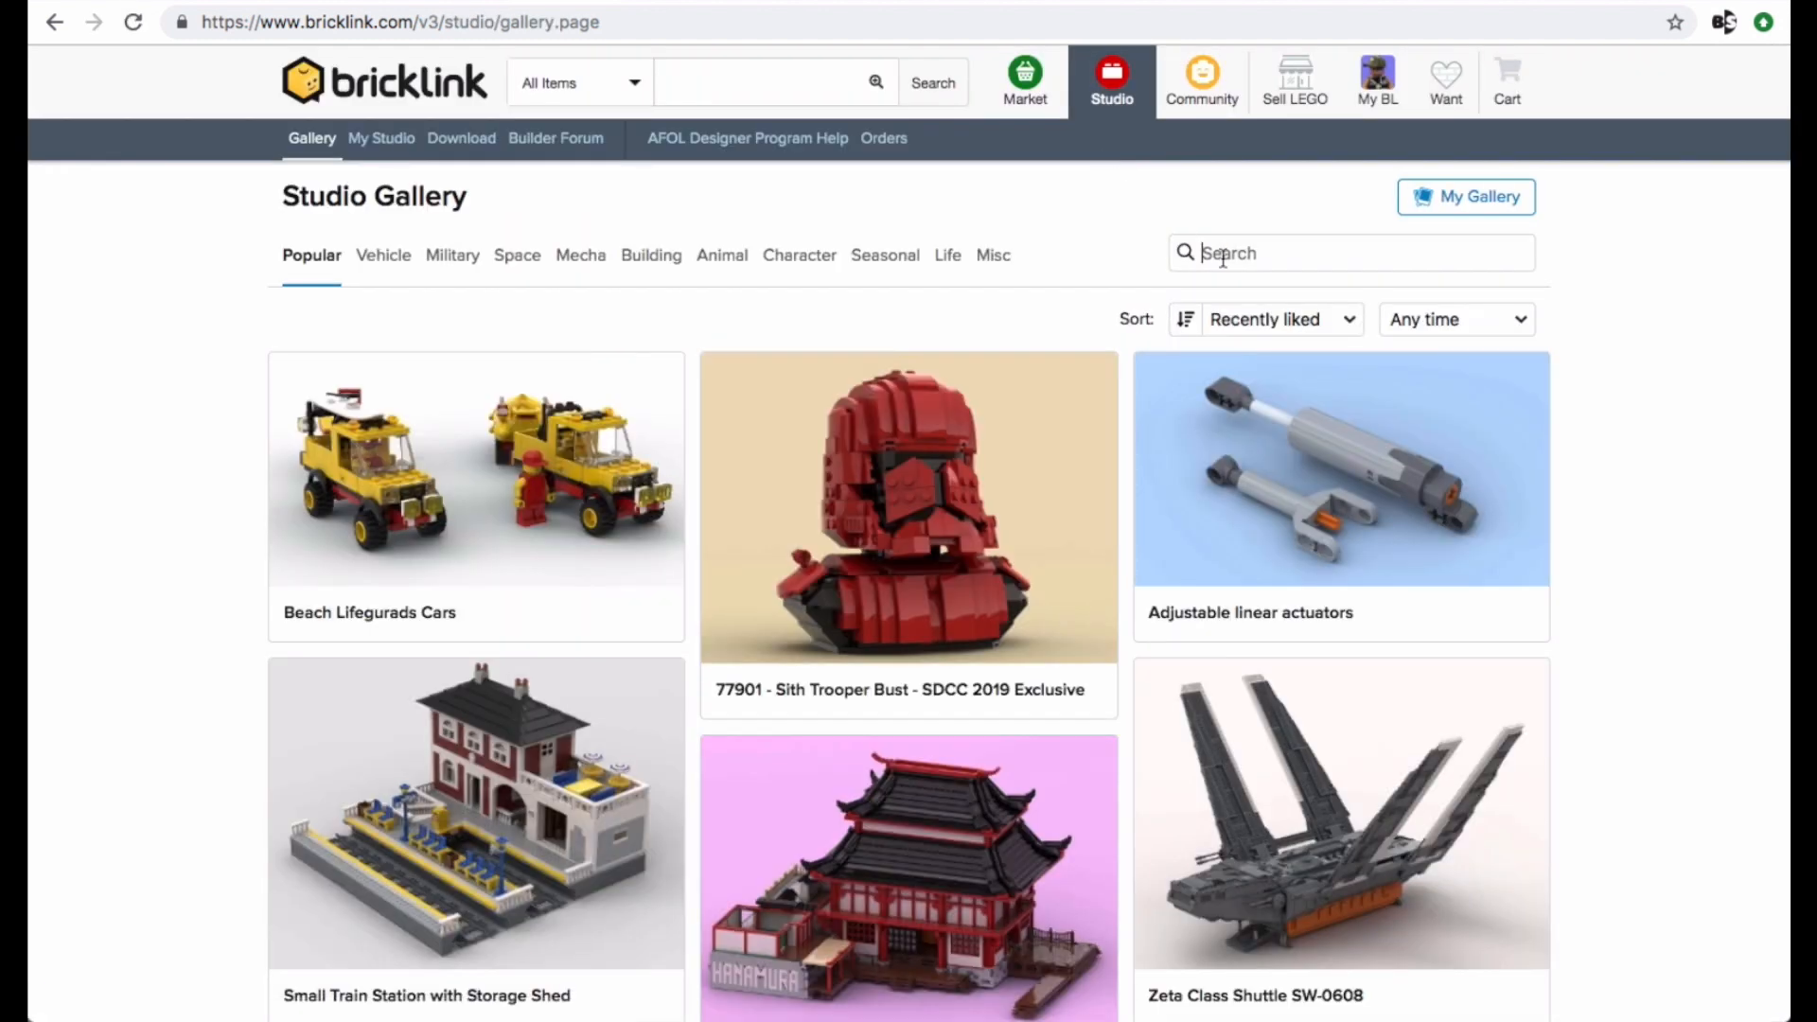
text(linear actuators)
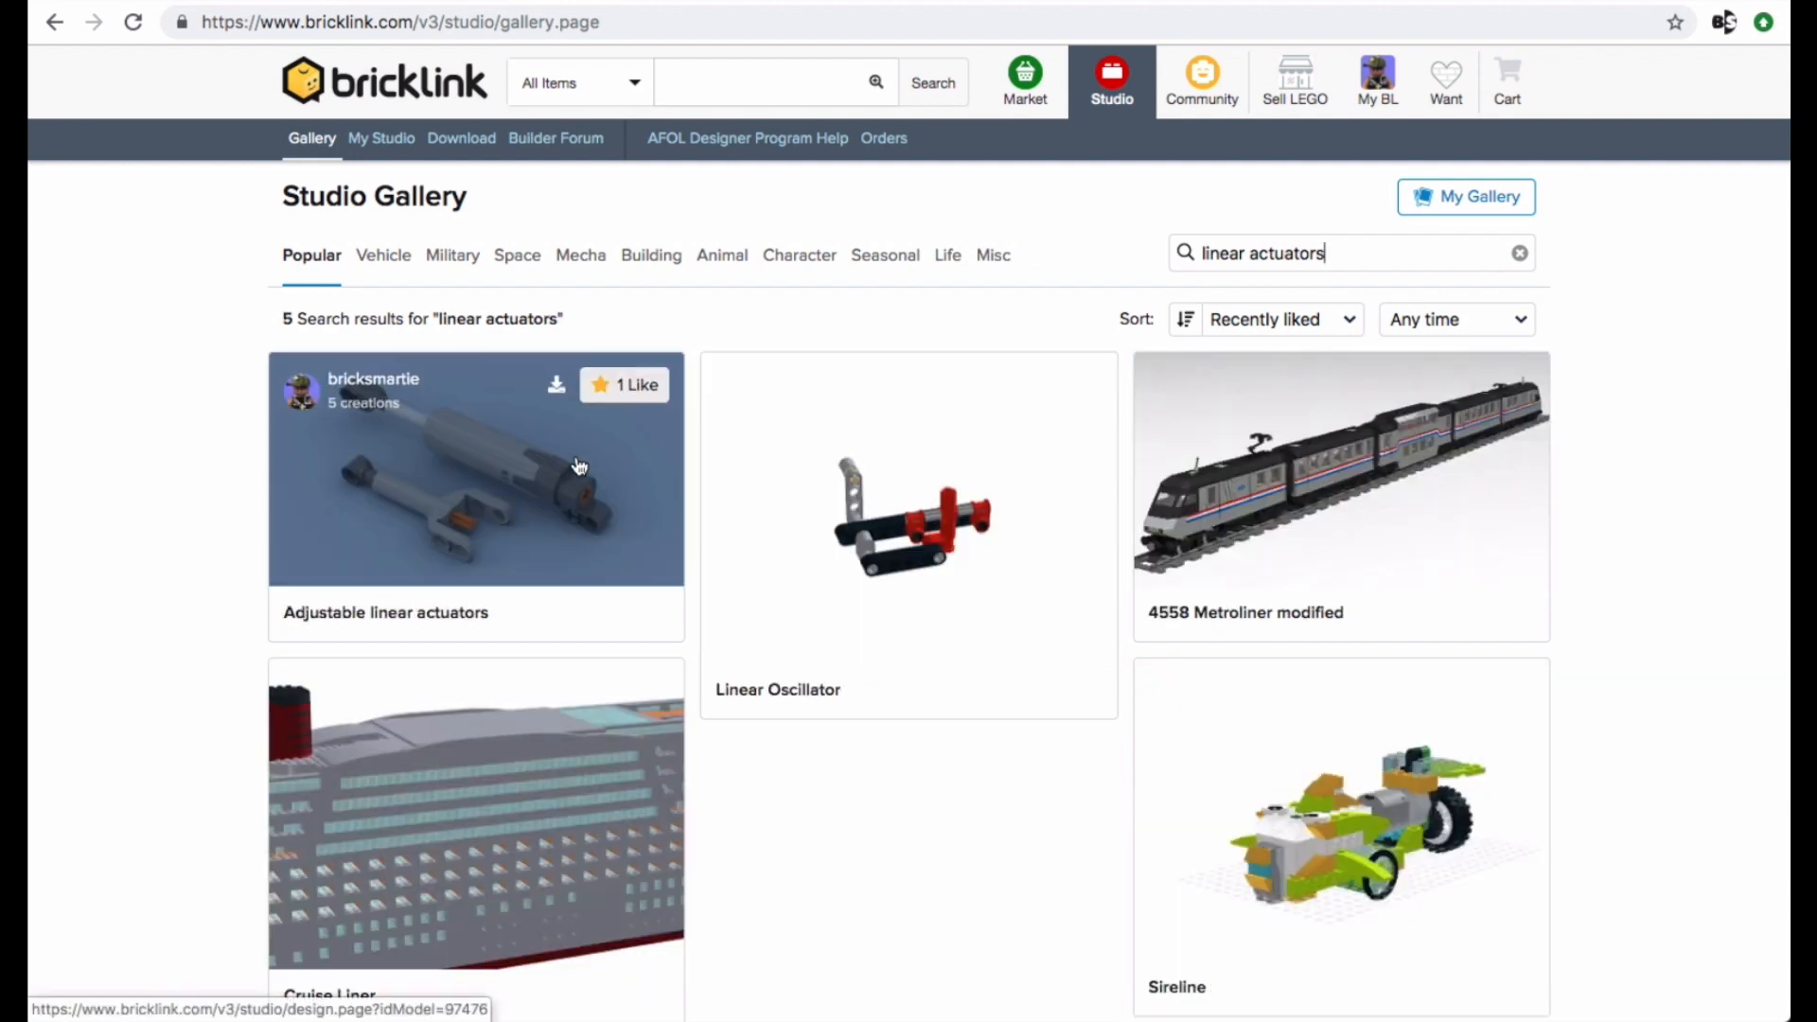
click(475, 468)
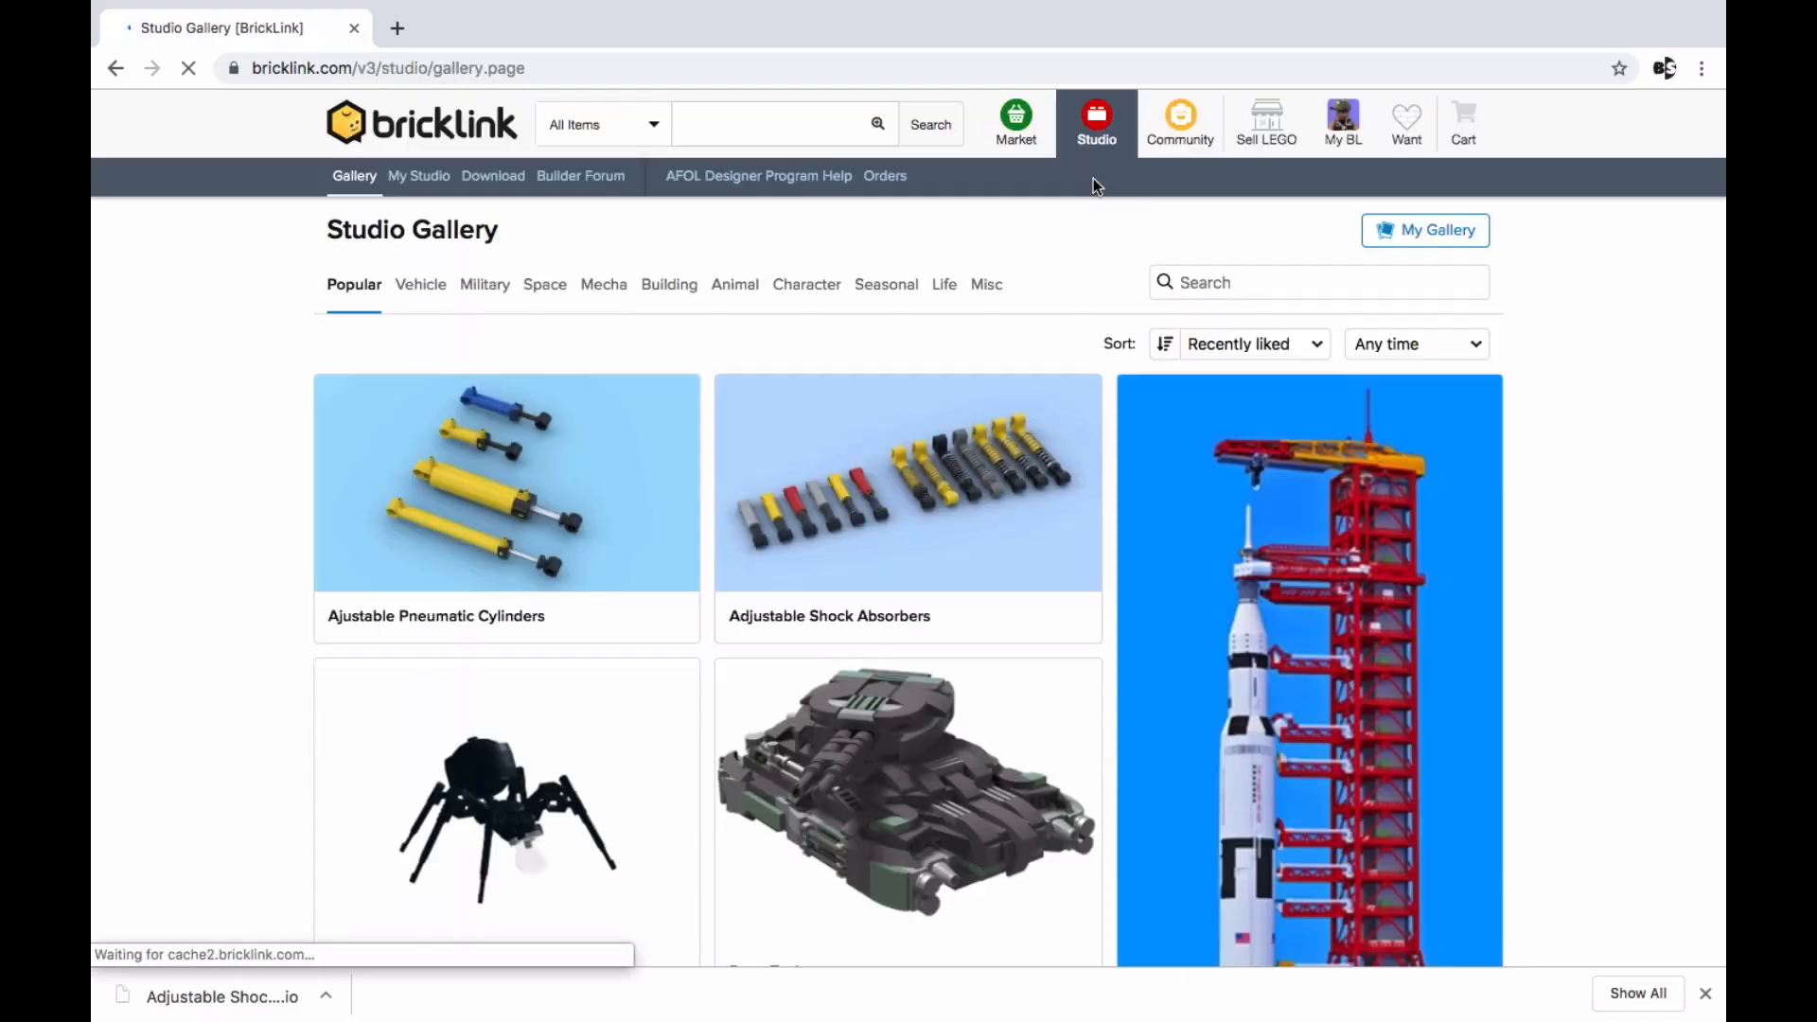
- Search the Gallery for 'adjustable' and open the Adjustable Shock Absorbers creation page
click(984, 284)
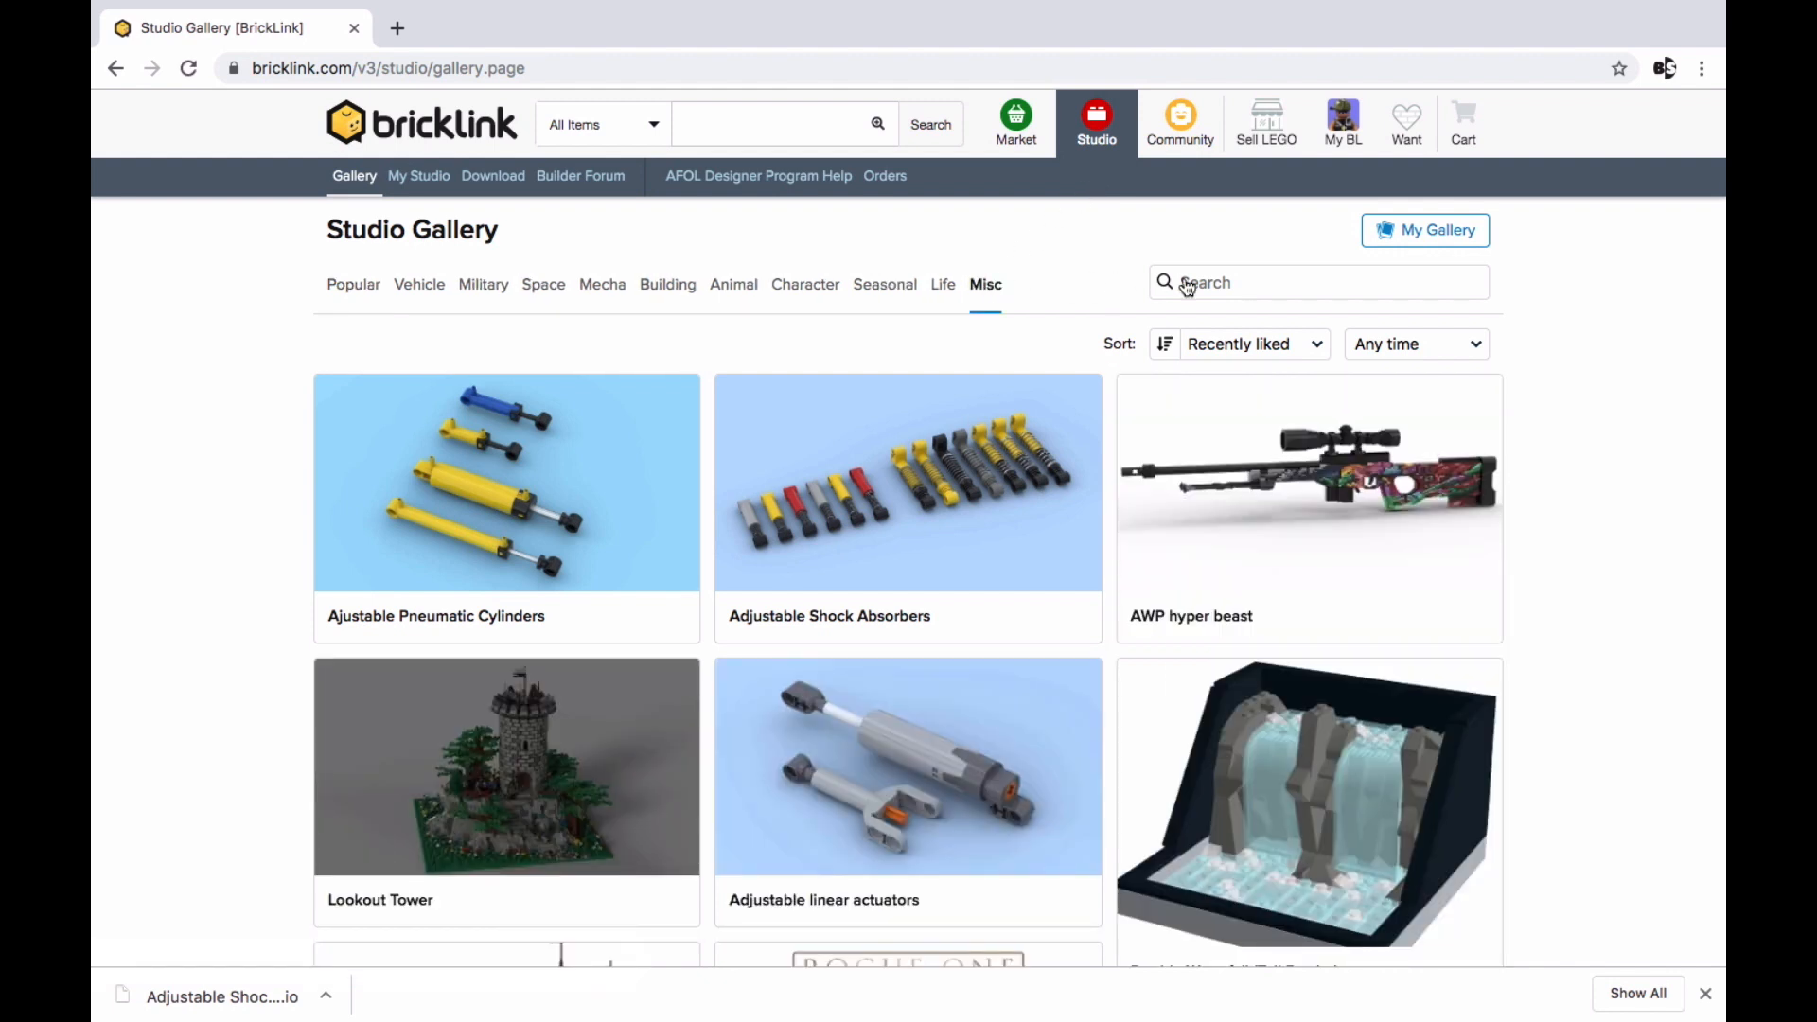
text(adjustable)
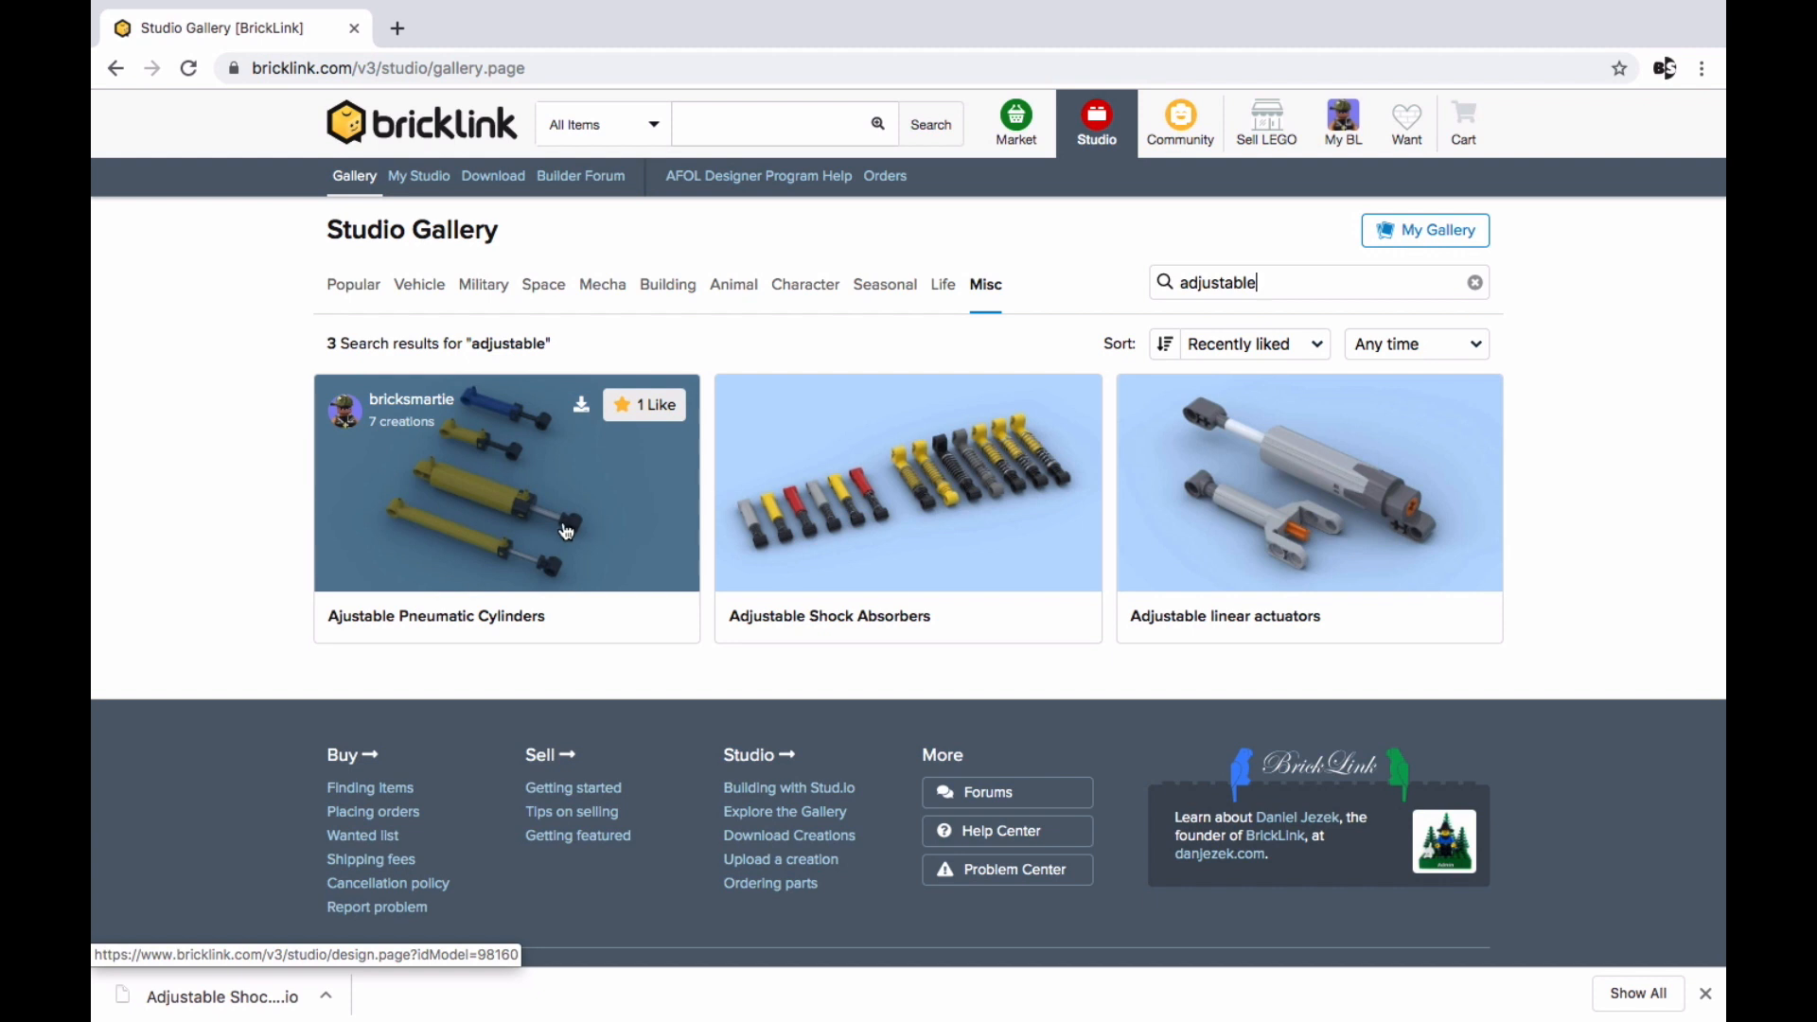
click(907, 482)
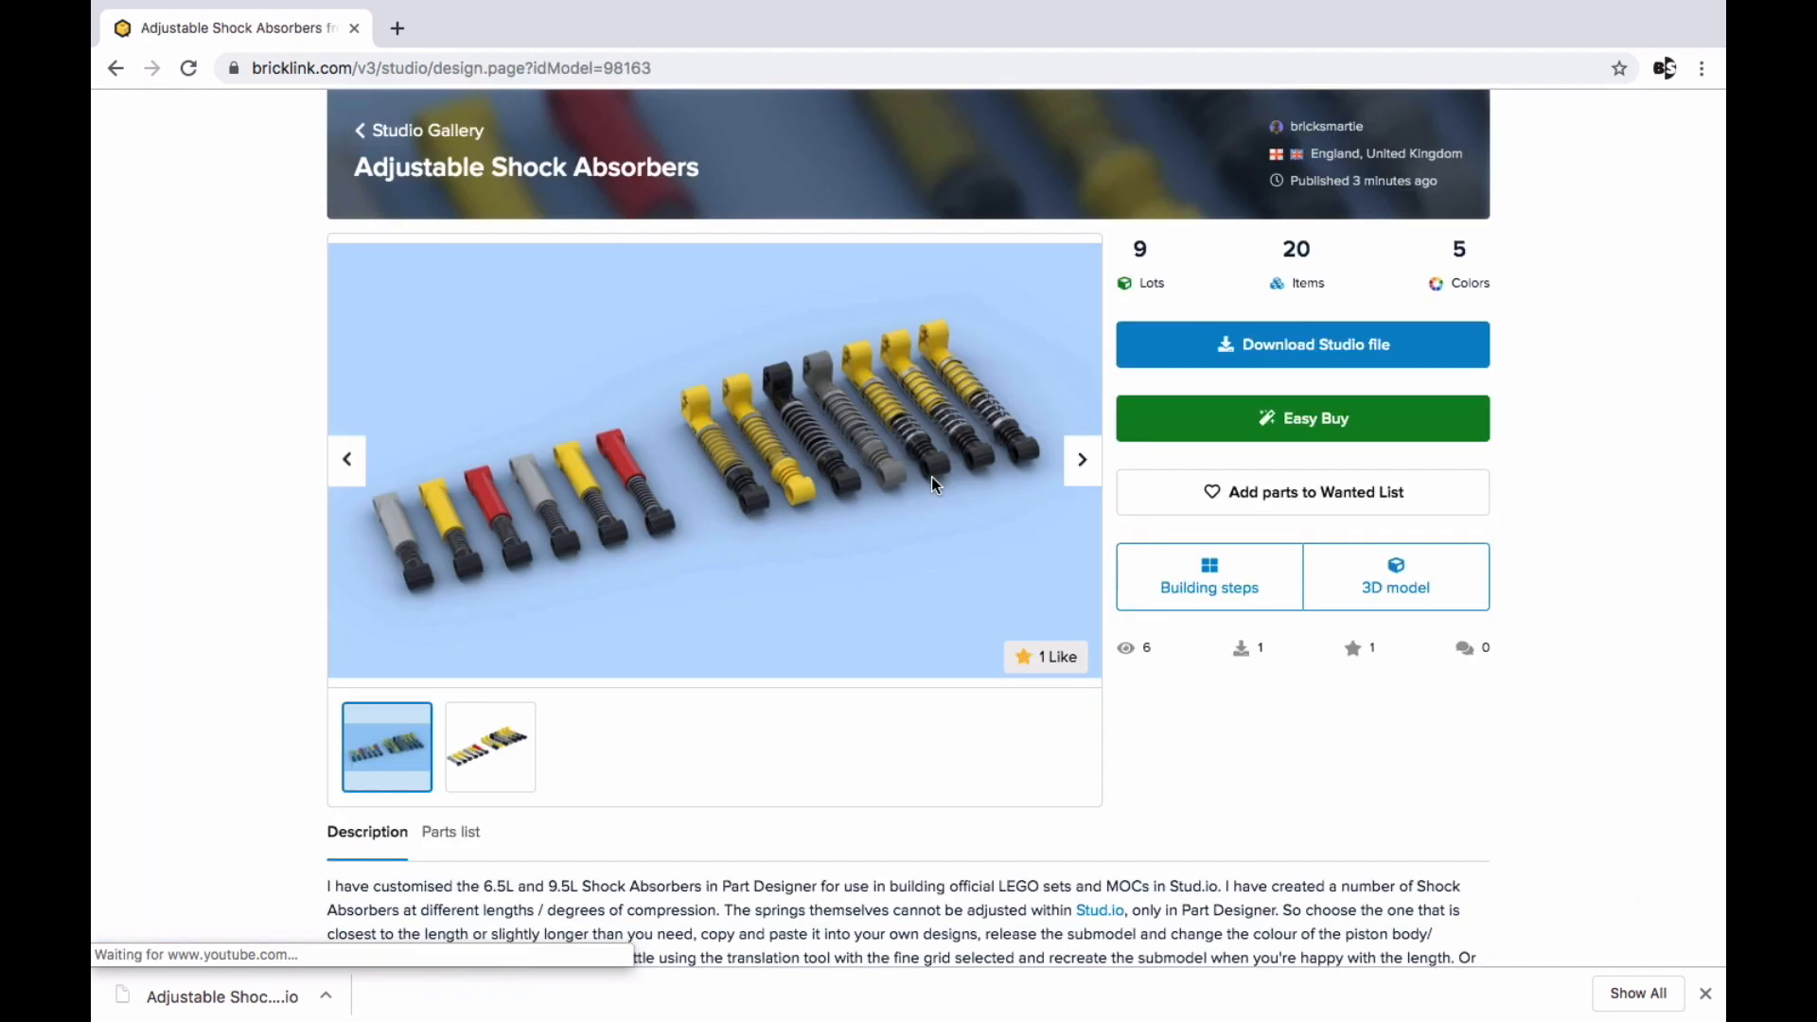